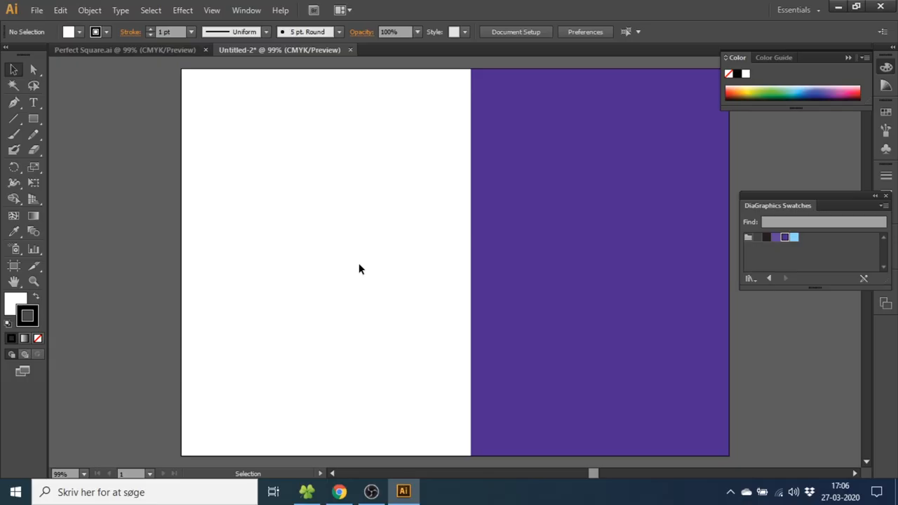
Sketch several overlapping rectangle outlines on the left (white) side of the artboard.
left_click(34, 118)
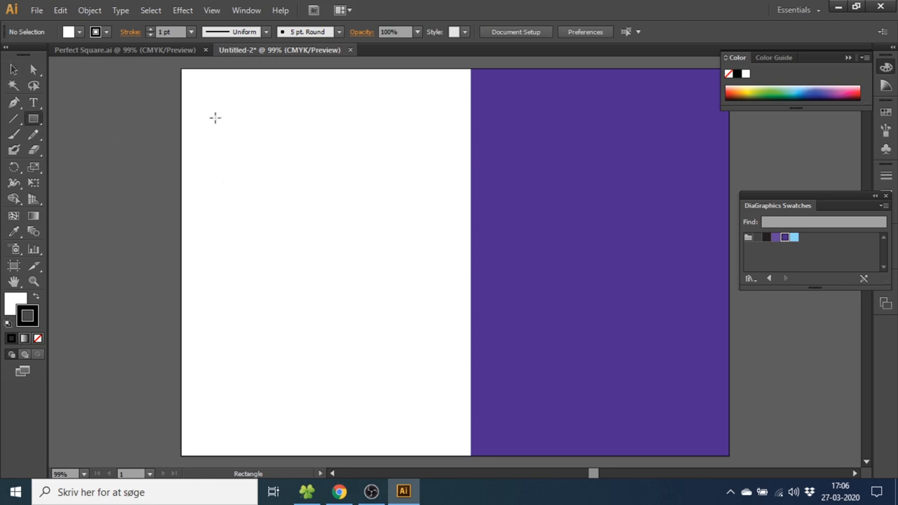
left_click_drag(216, 117, 297, 247)
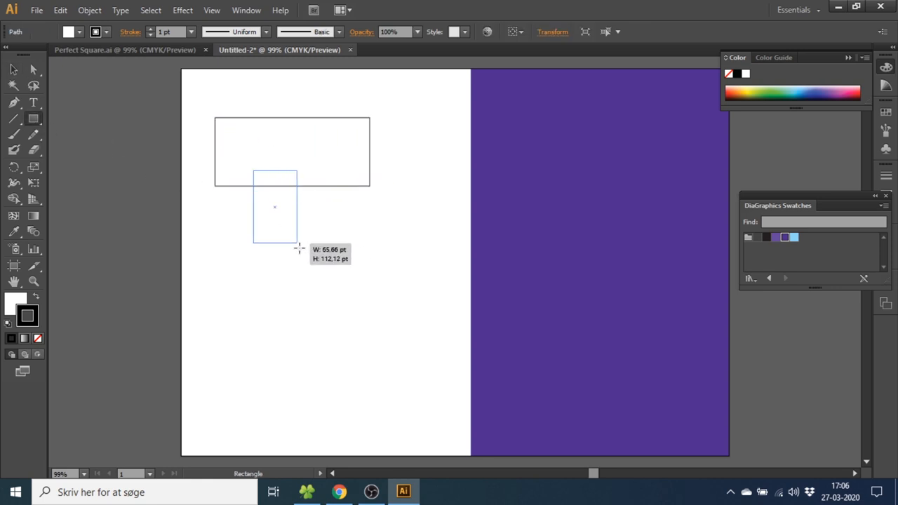
left_click_drag(253, 168, 334, 281)
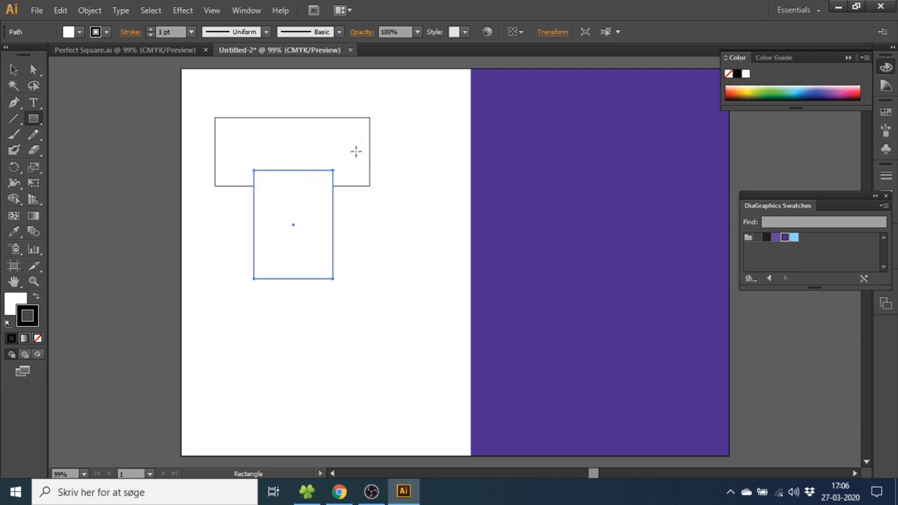
left_click_drag(343, 143, 432, 227)
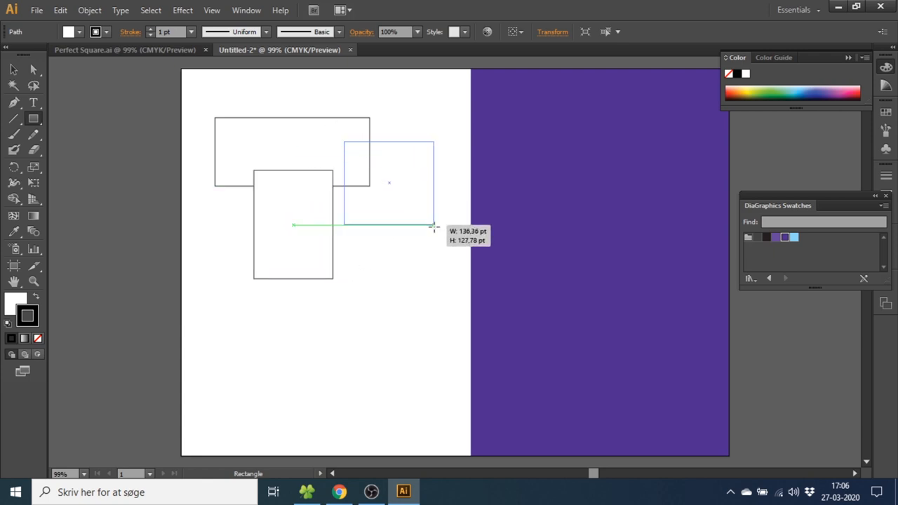
left_click_drag(432, 226, 438, 237)
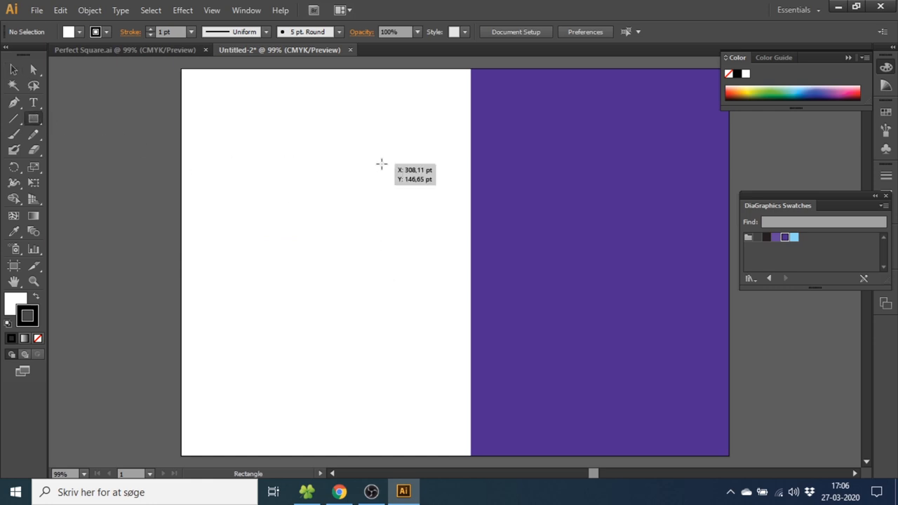
Shift-drag a square that spans the white/purple boundary of the artboard.
left_click_drag(382, 164, 519, 297)
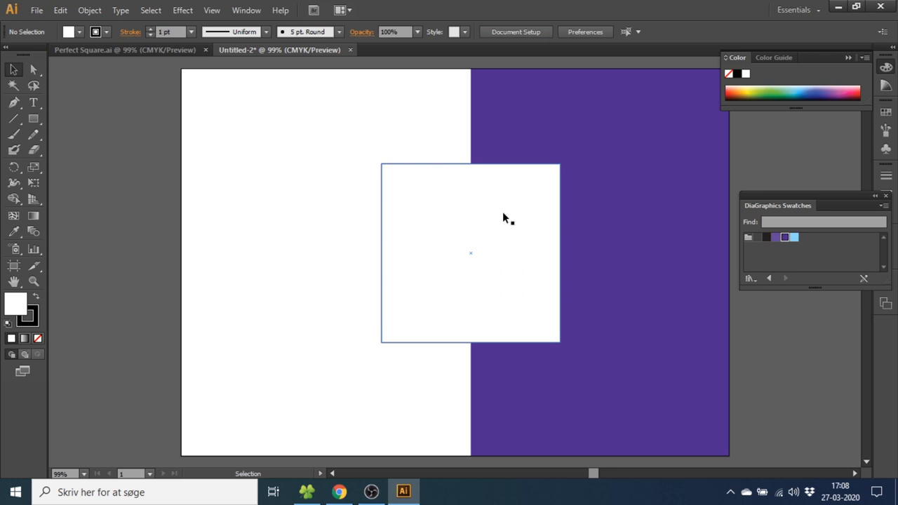
mouse_move(497, 217)
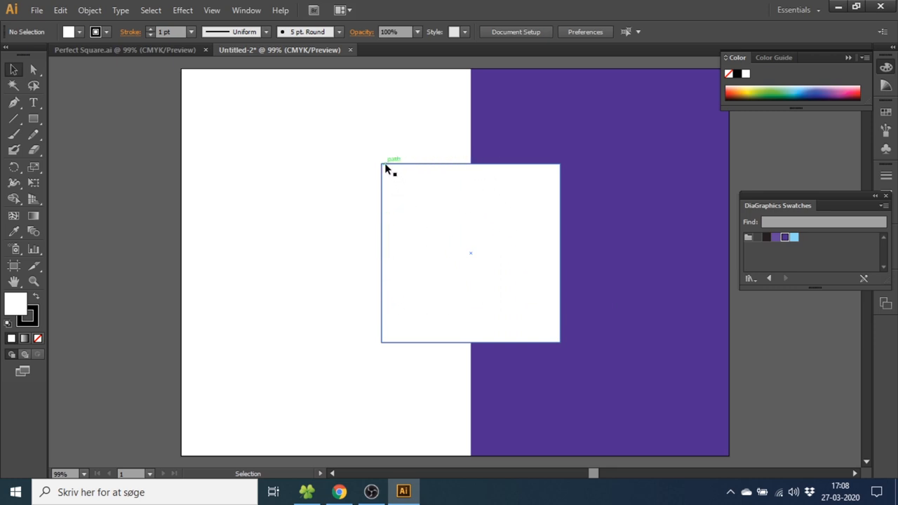
mouse_move(455, 278)
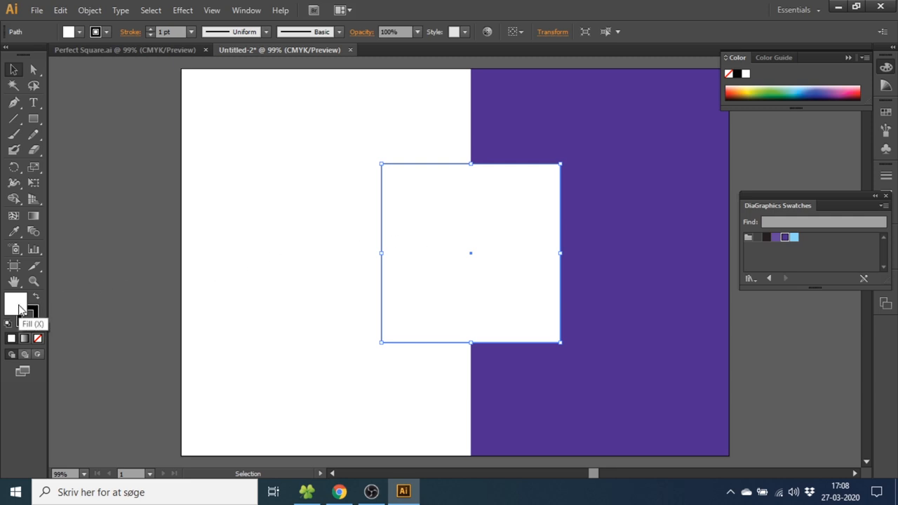
mouse_move(31, 315)
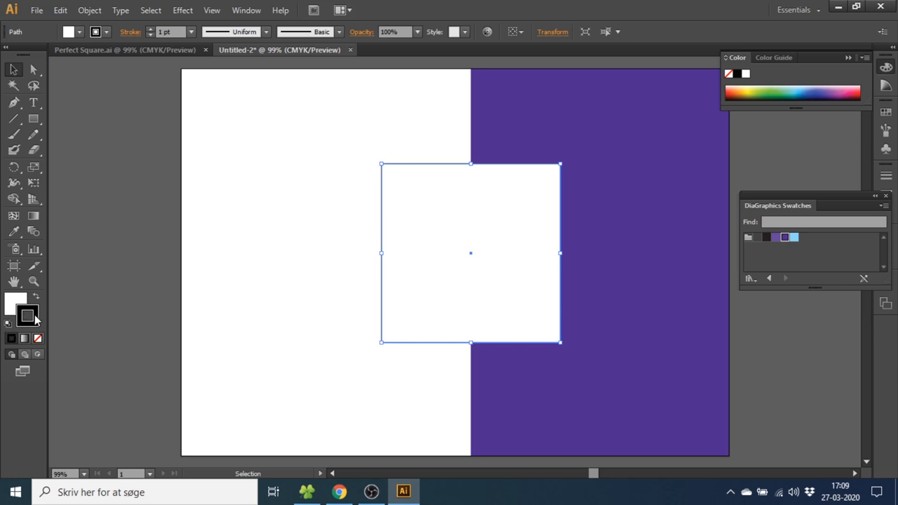
Set the square's stroke to None, leaving only its white fill.
left_click(37, 336)
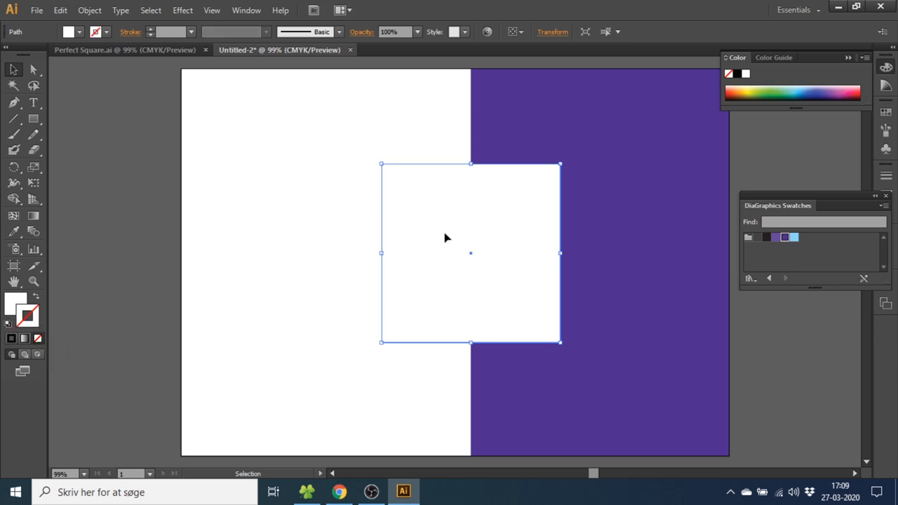
mouse_move(488, 188)
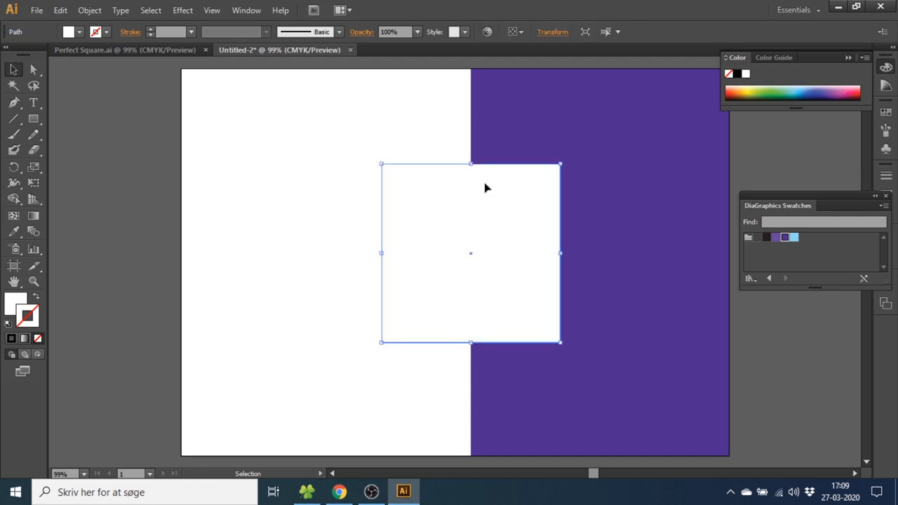
mouse_move(429, 345)
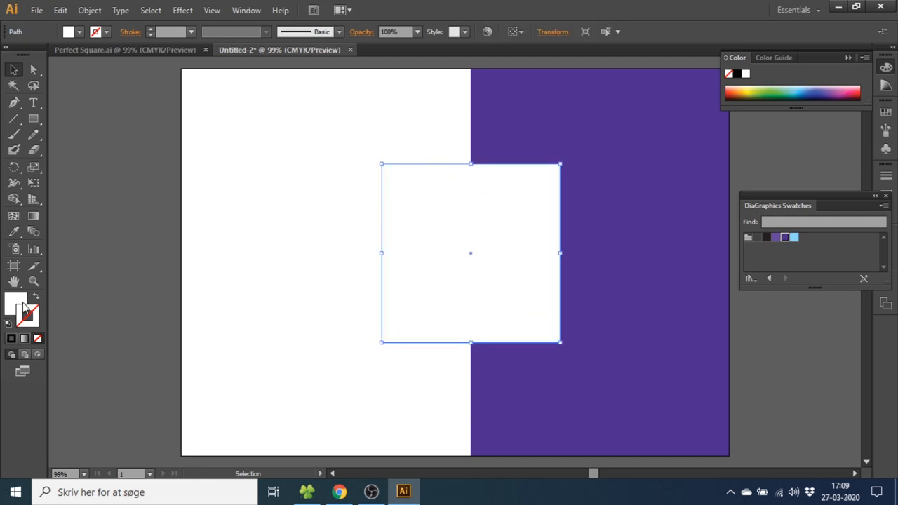
Swap fill and stroke, then pick a dark gray for the square's thick outline.
left_click(37, 338)
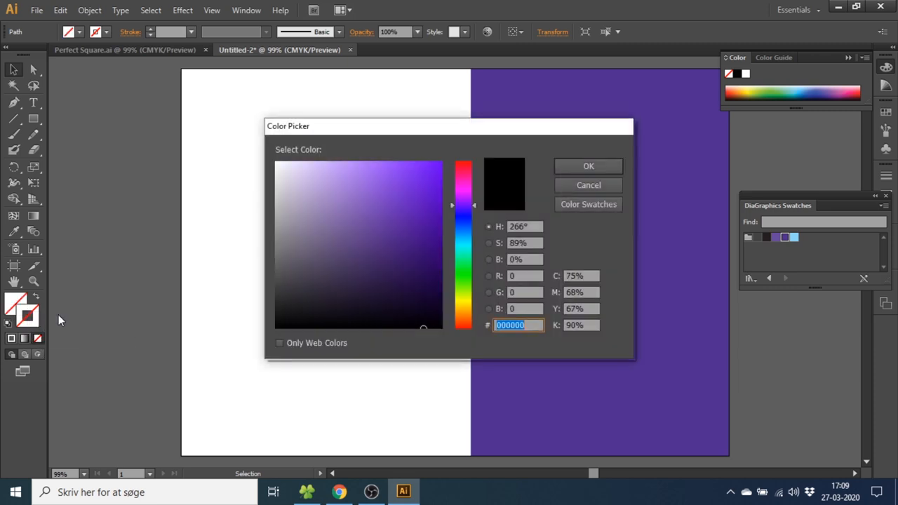
left_click(588, 165)
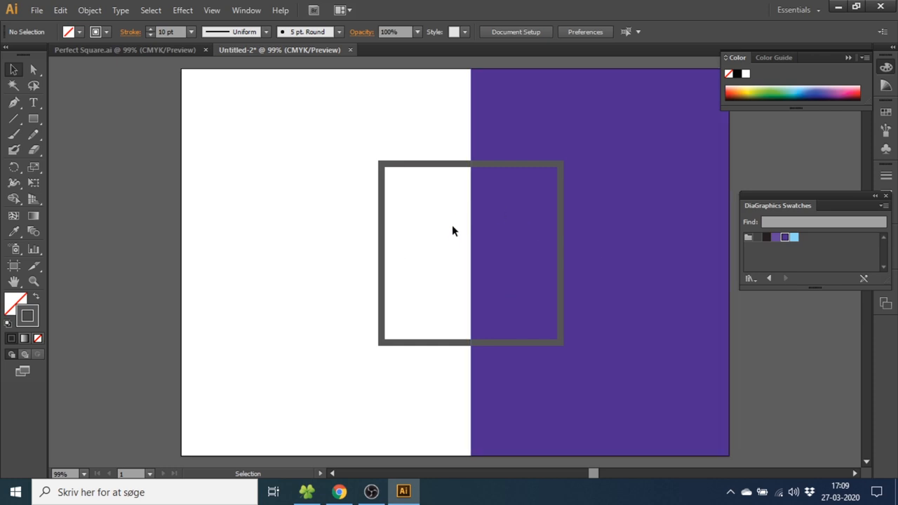
mouse_move(457, 254)
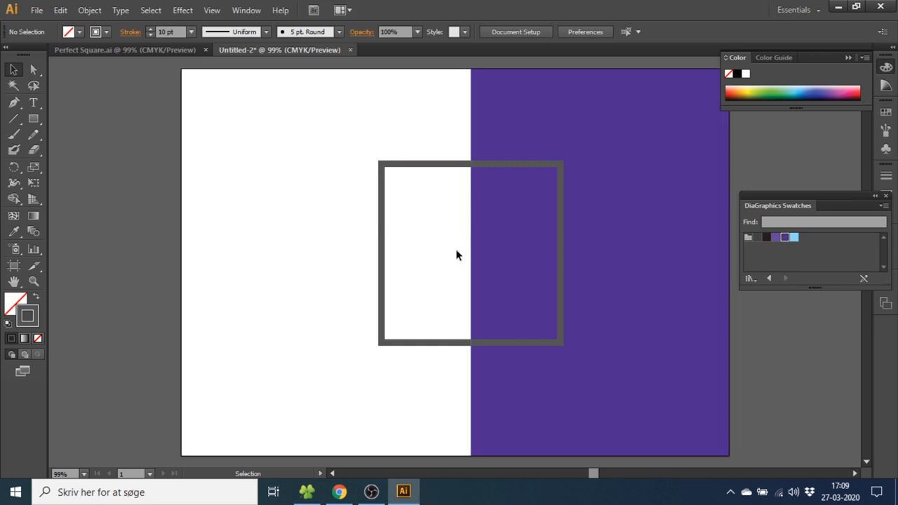